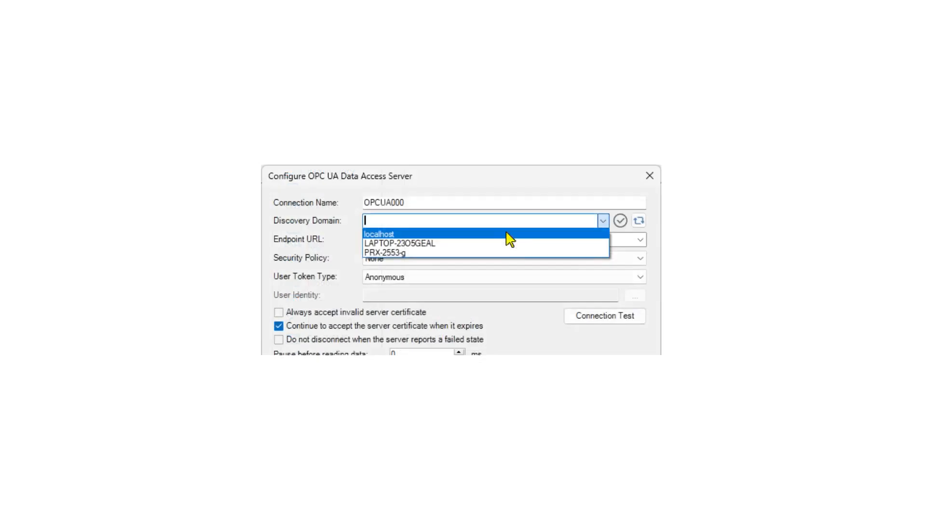
Target the localhost opc.tcp Quickstarts ReferenceServer endpoint and confirm the connection test succeeds.
left_click(379, 233)
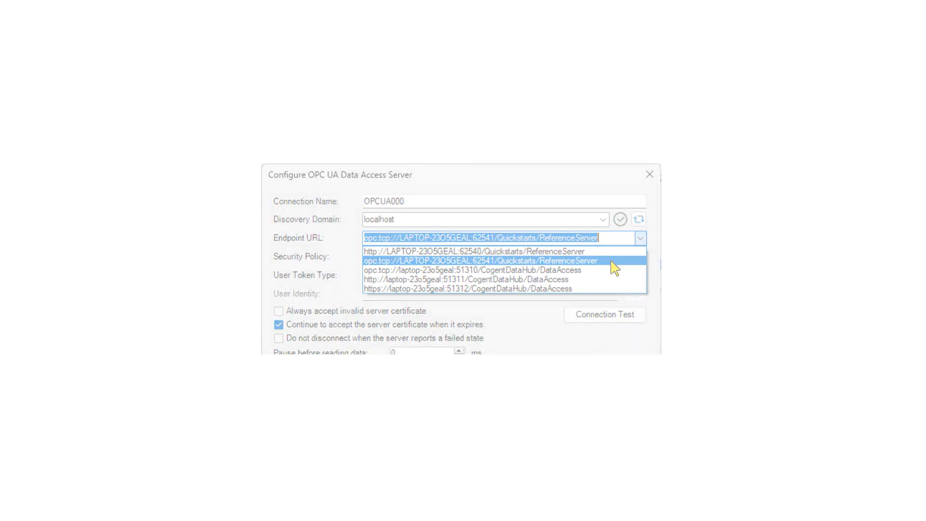
left_click(480, 260)
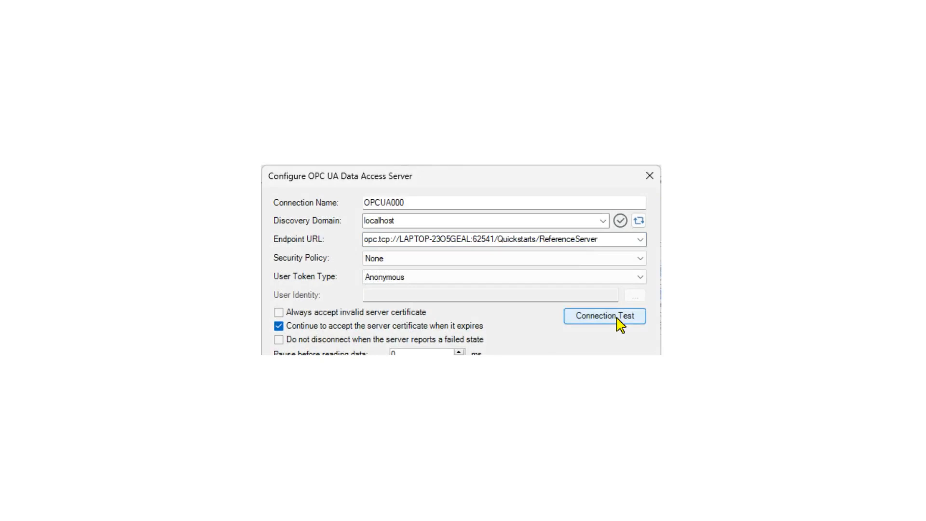
left_click(604, 316)
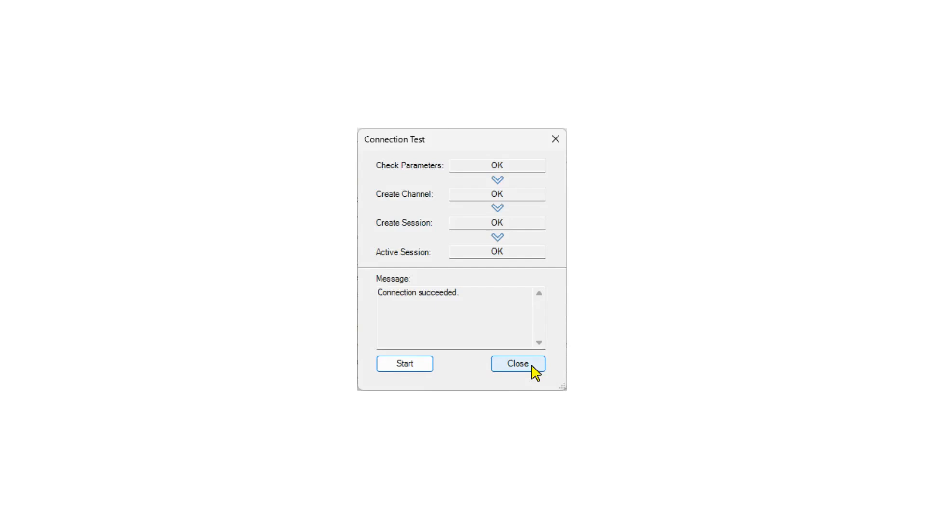
left_click(517, 364)
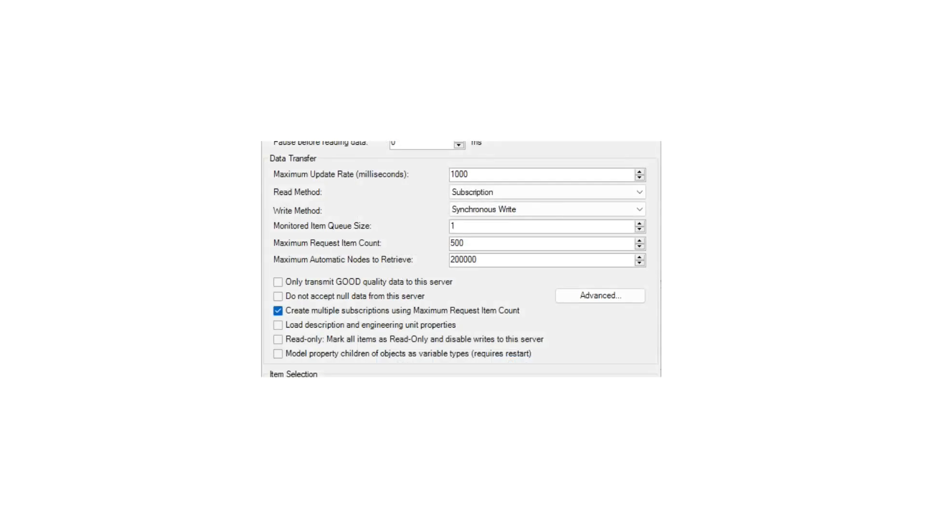
Load all server nodes into a data domain named 'OPC UA server', confirm, and view its live Good values.
left_click(445, 79)
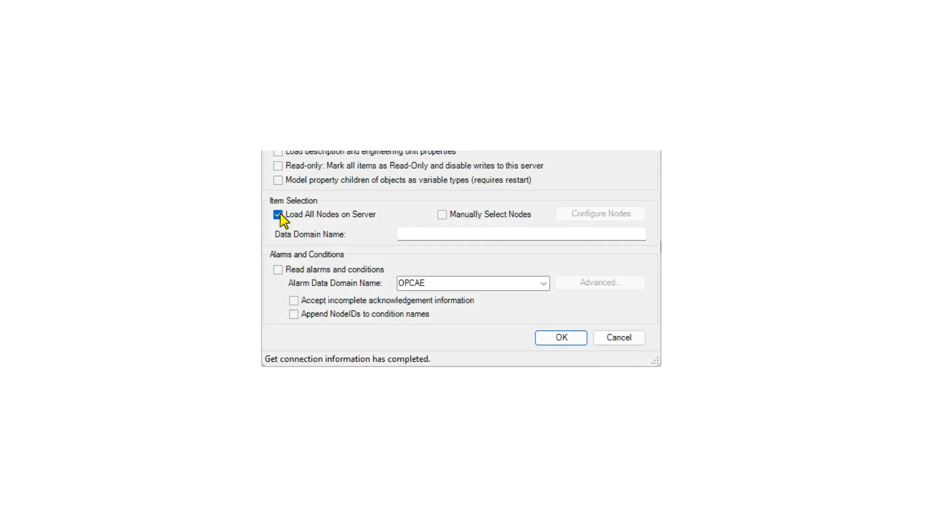
type("OPC UA server")
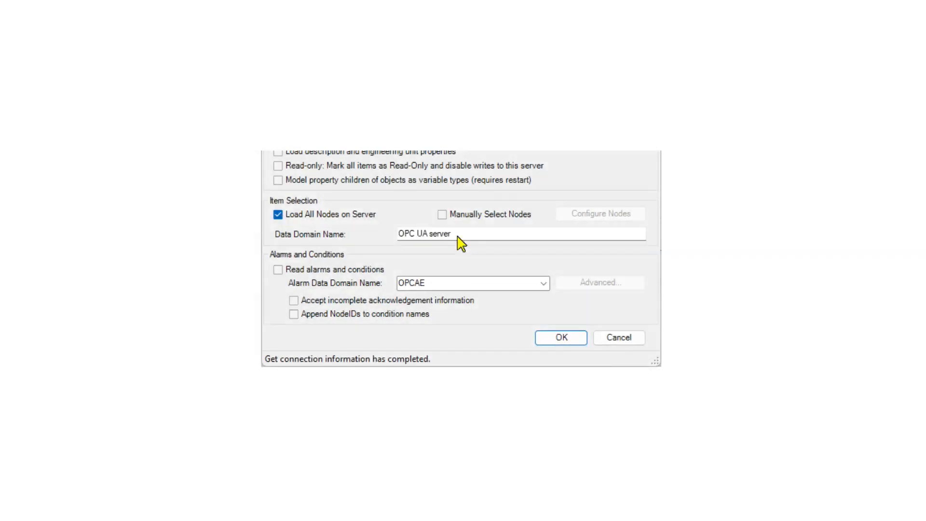
left_click(559, 338)
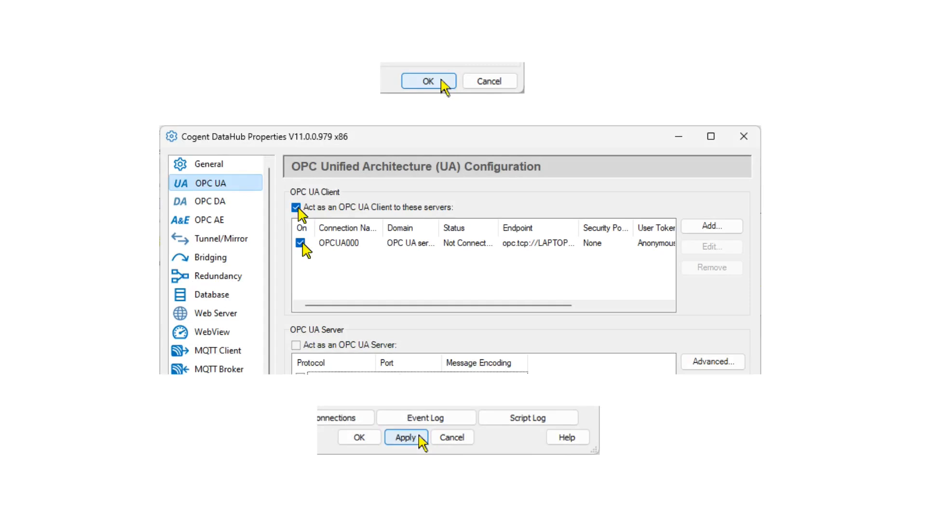
left_click(377, 99)
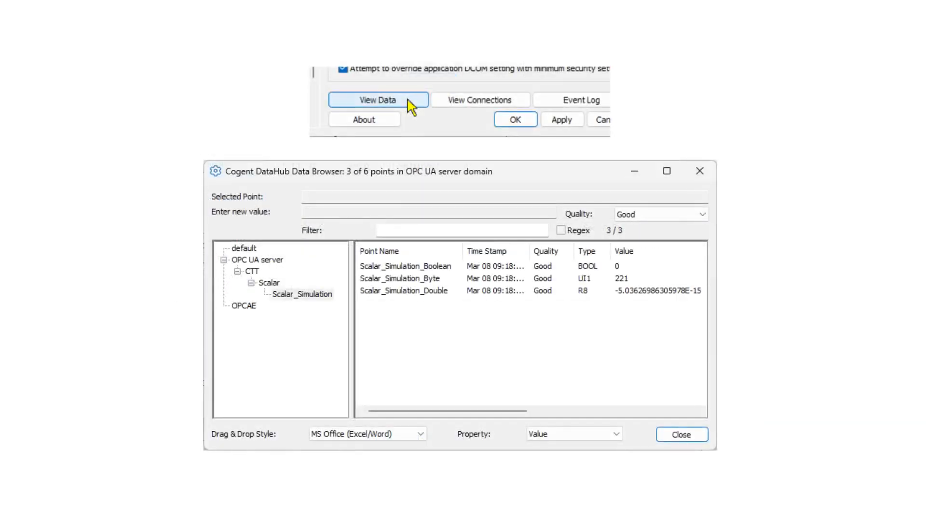